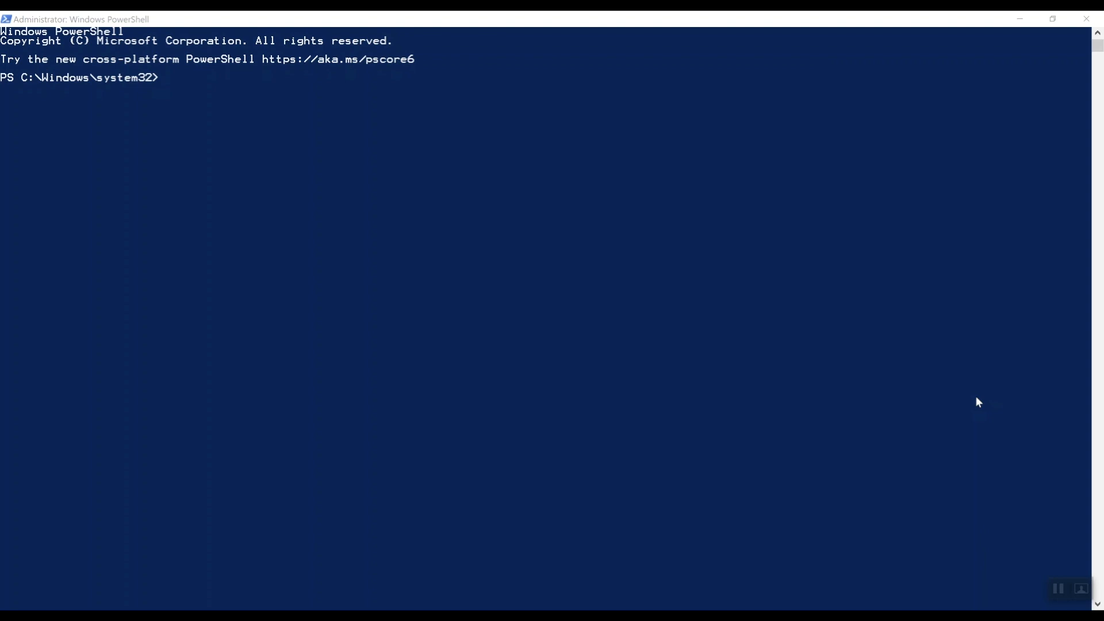
mouse_move(633, 289)
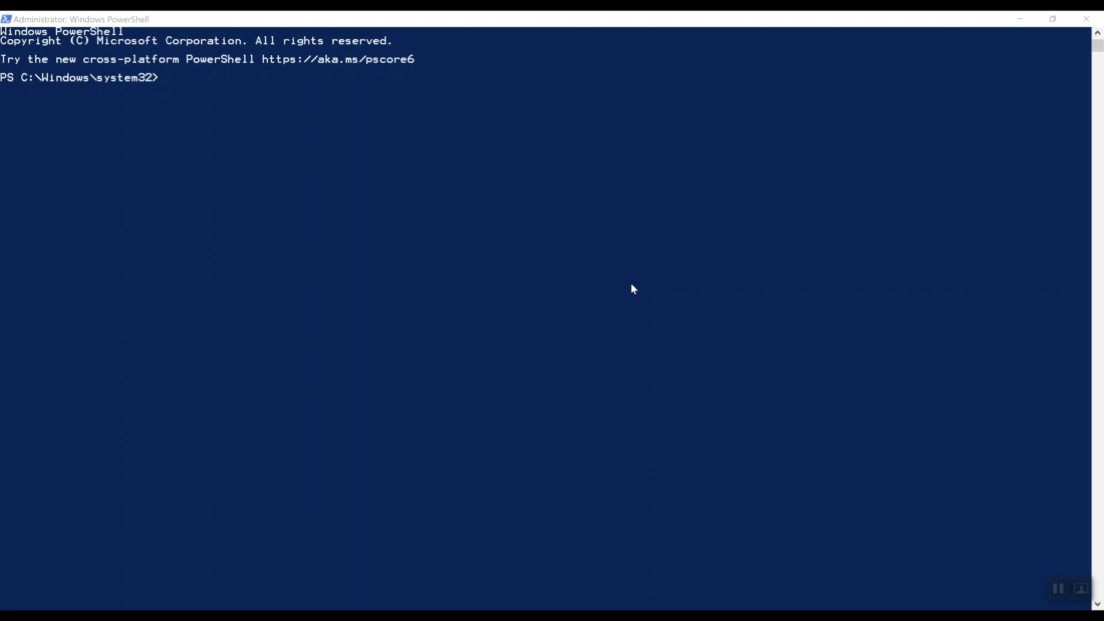
Step: Change into C:\Projects\Sitecore93 and list its Sitecore 9.3 installer files
text(cd ../..)
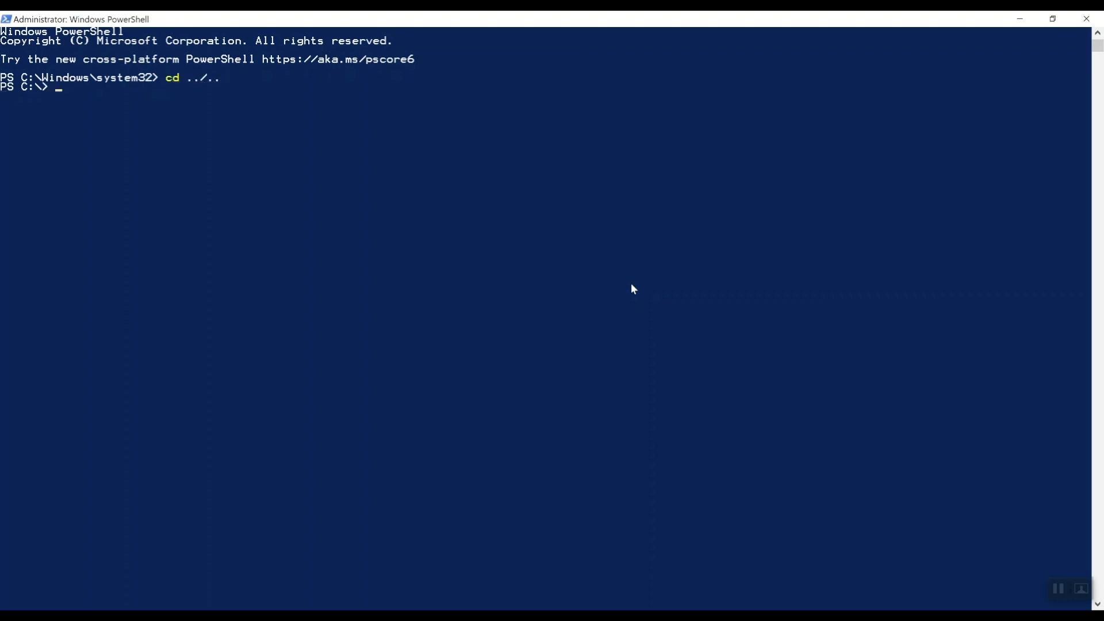
text(cd project)
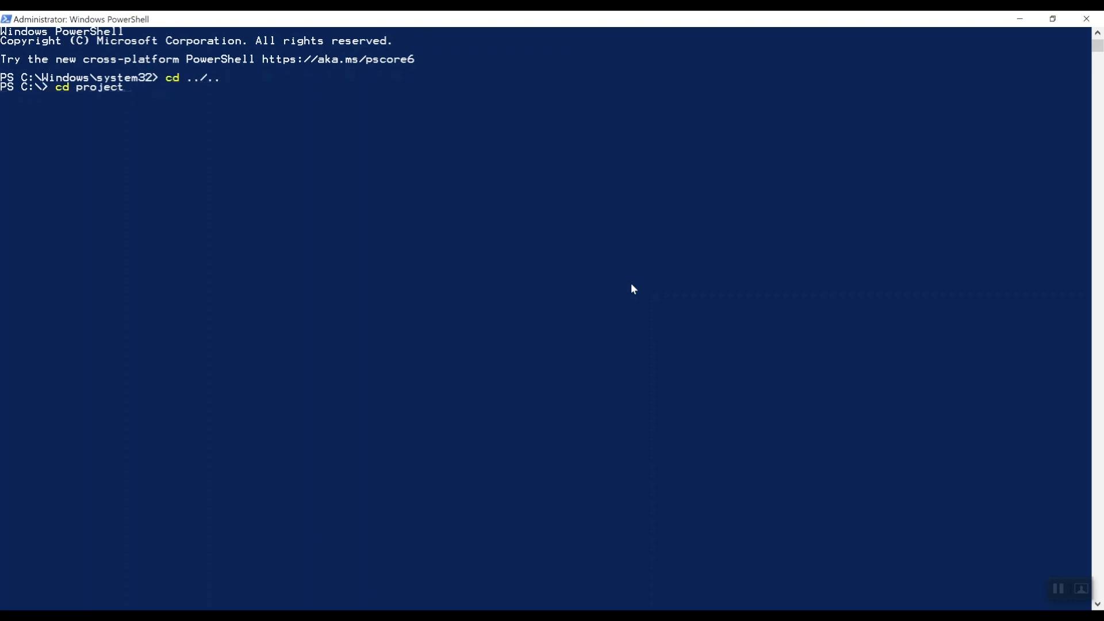
text(.\Projects\si)
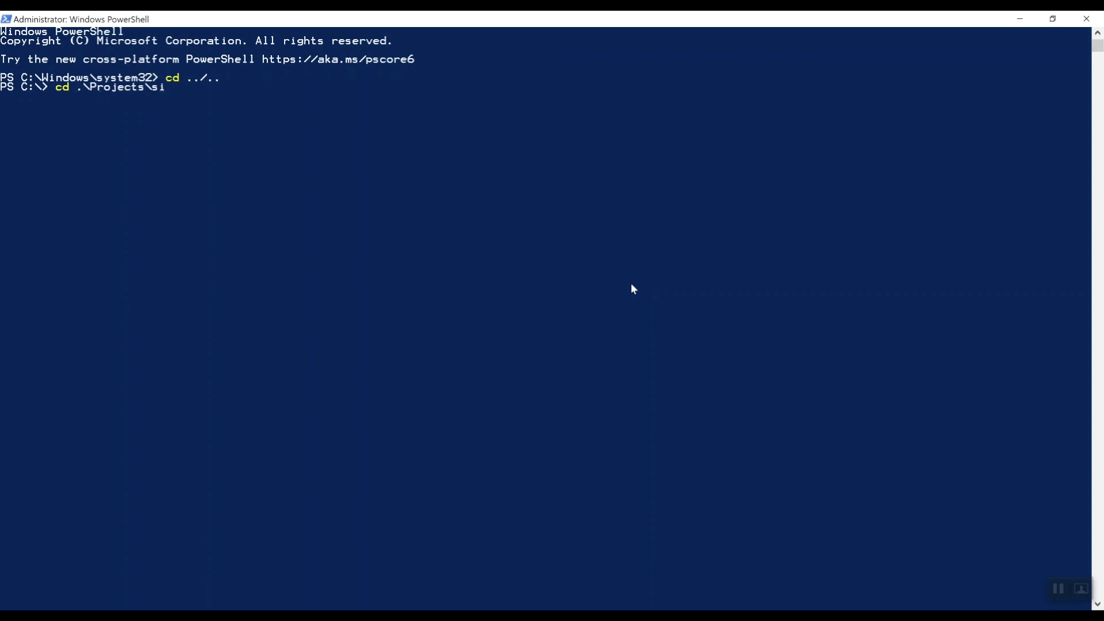
text(tecore9)
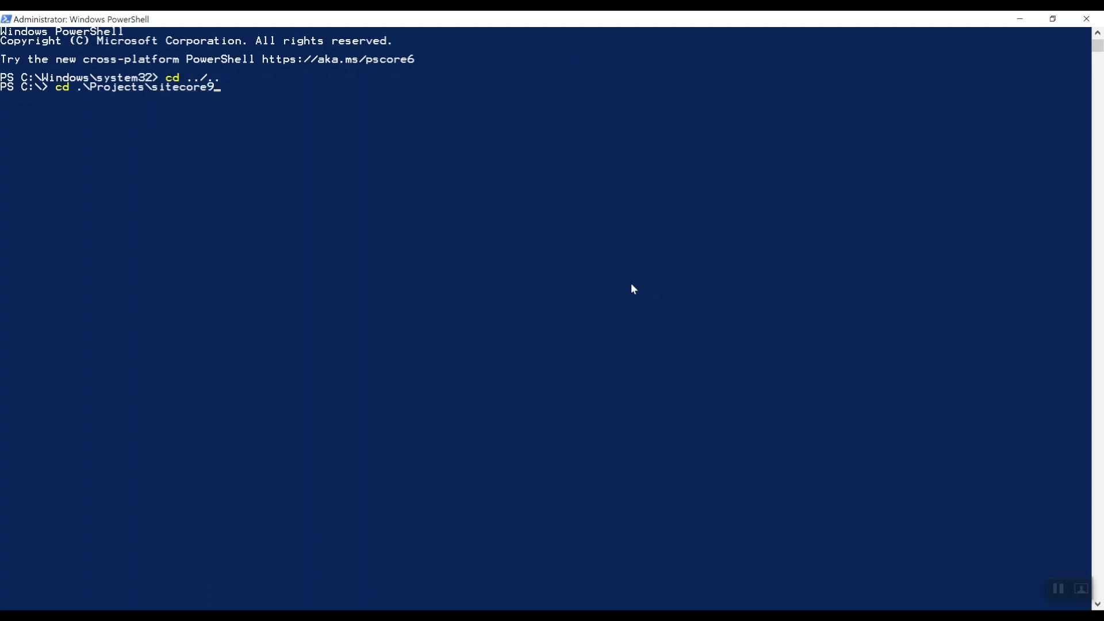
key(Return)
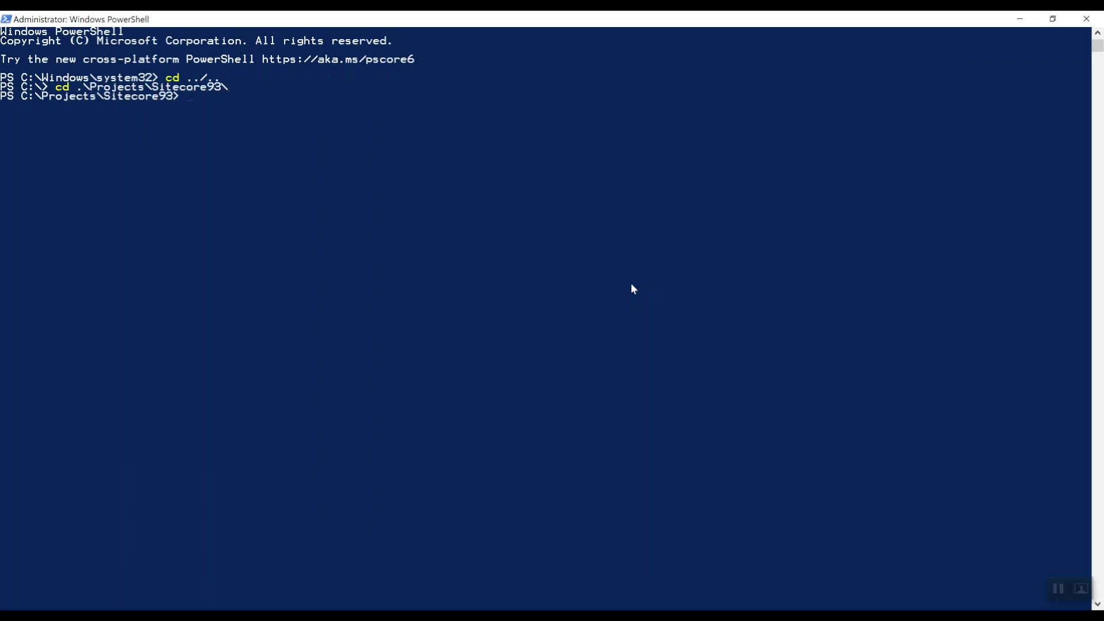
text(dir)
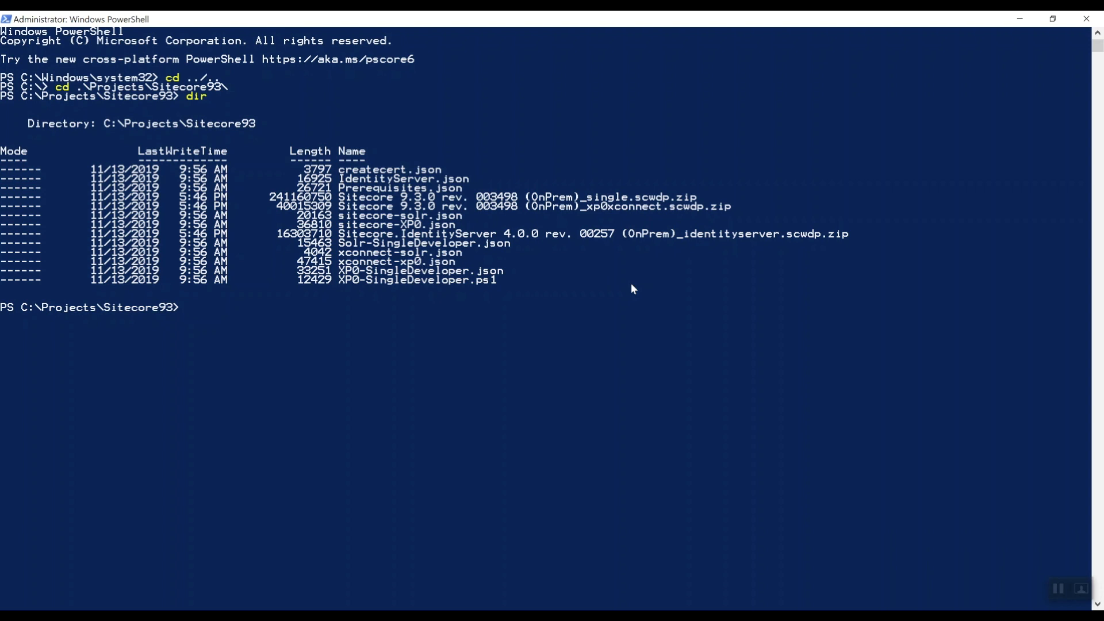
mouse_move(281, 319)
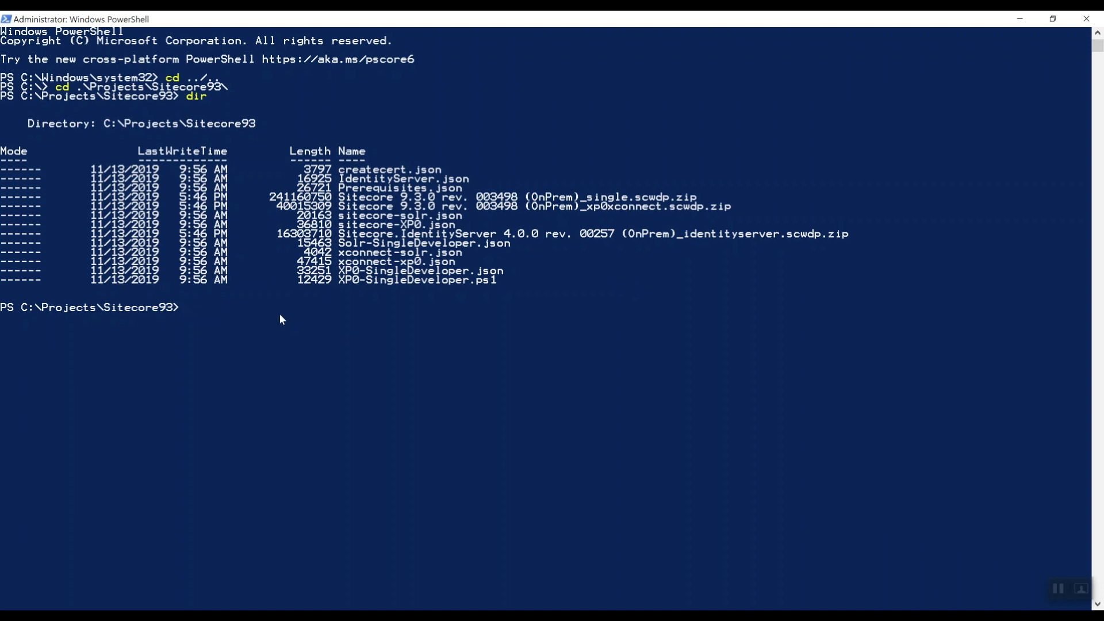
Step: Run Install-SitecoreConfiguration with .\Prerequisites.json and scroll through the mostly skipped task output
text(Install-SitecoreConfiguration -Path ".\Prerequisites.json")
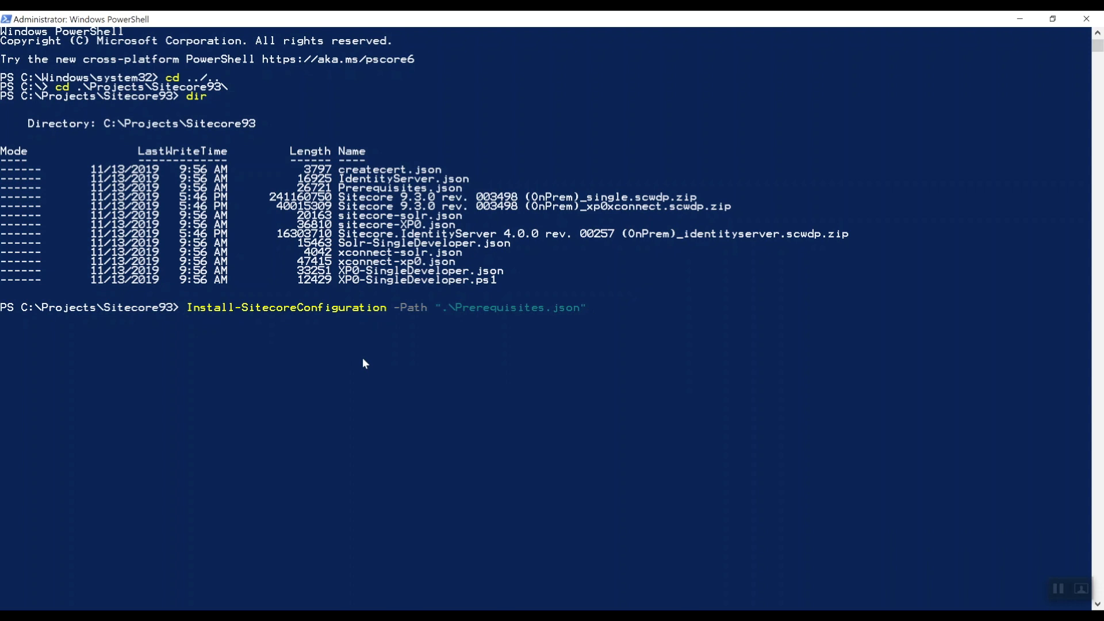
key(Return)
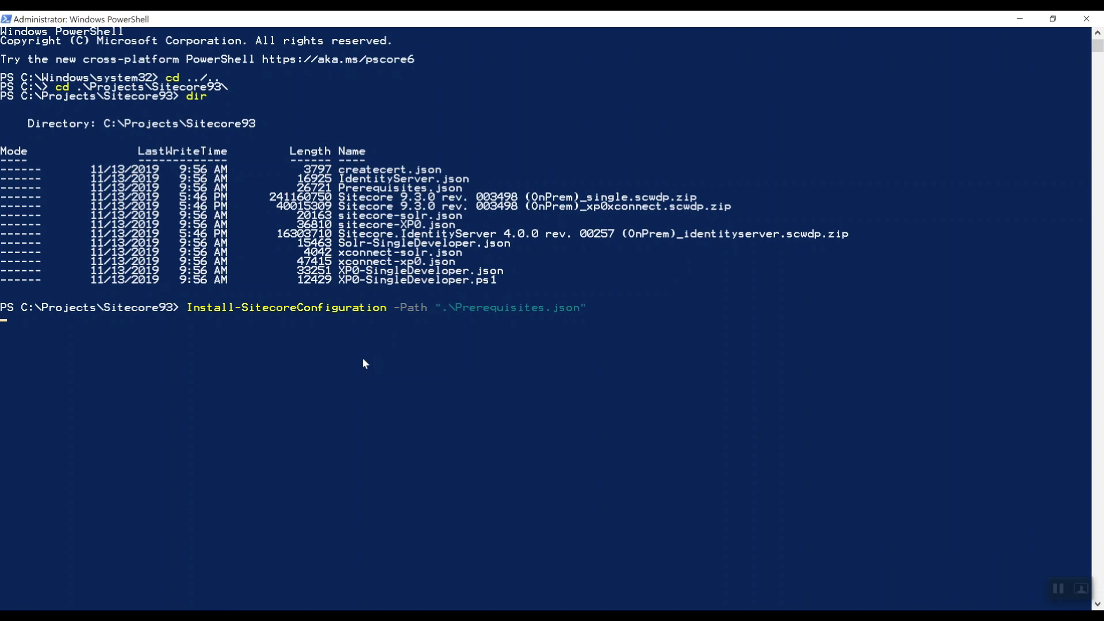
key(Return)
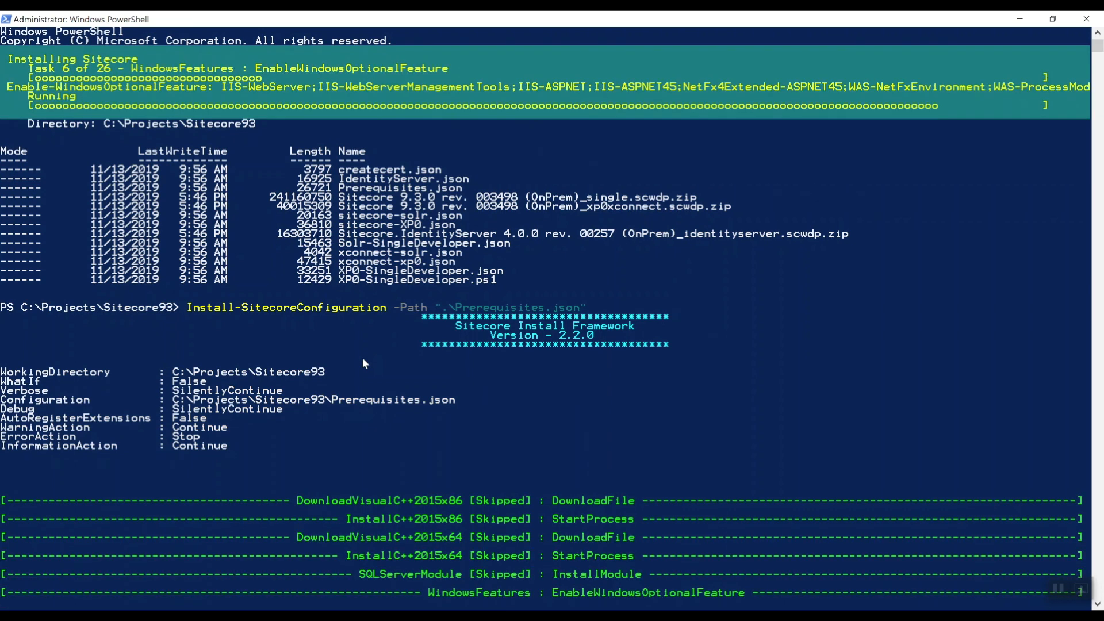
scroll(down, 3)
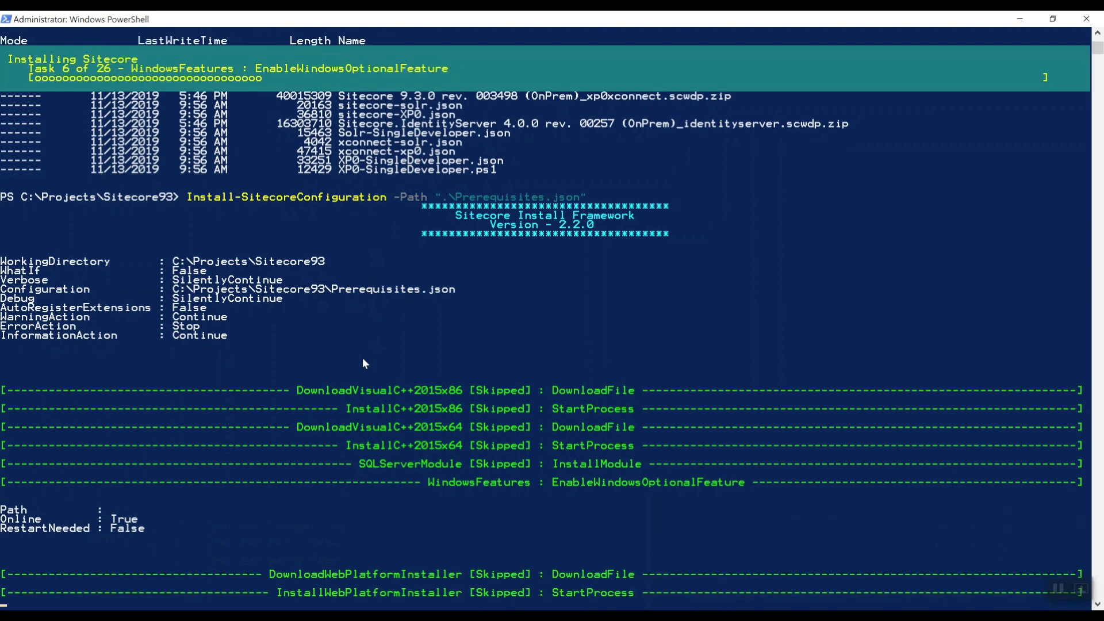
scroll(down, 3)
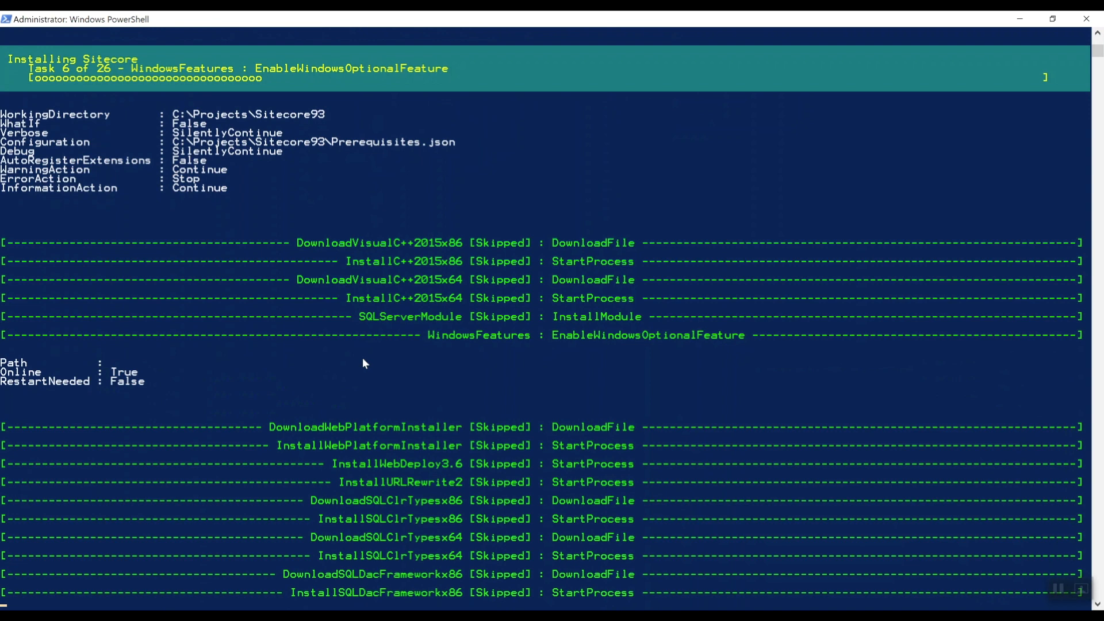
scroll(down, 3)
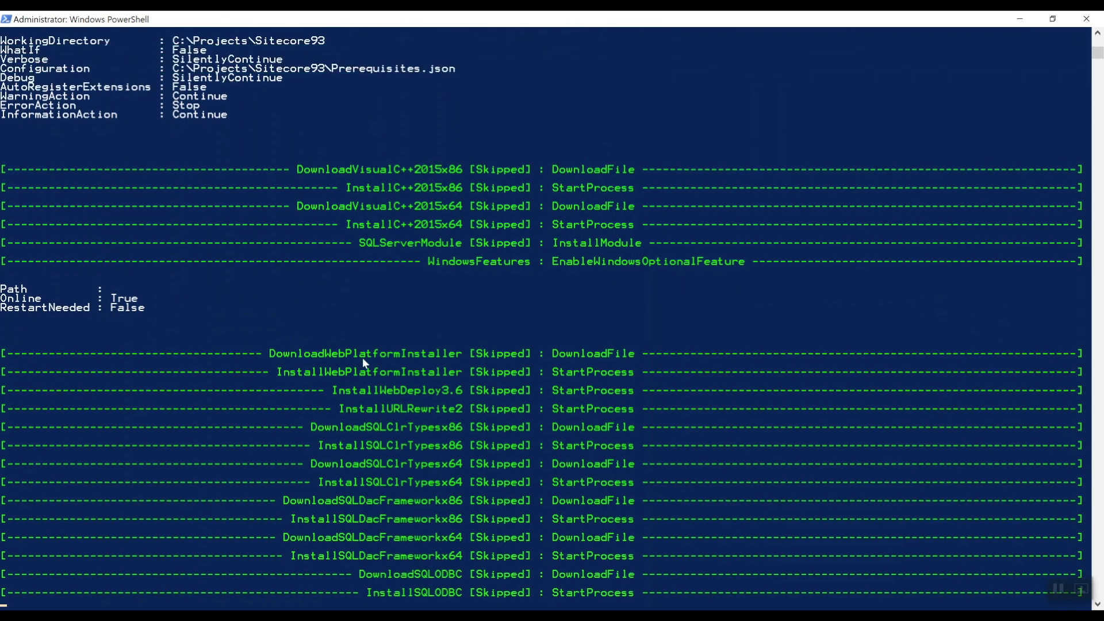
scroll(down, 3)
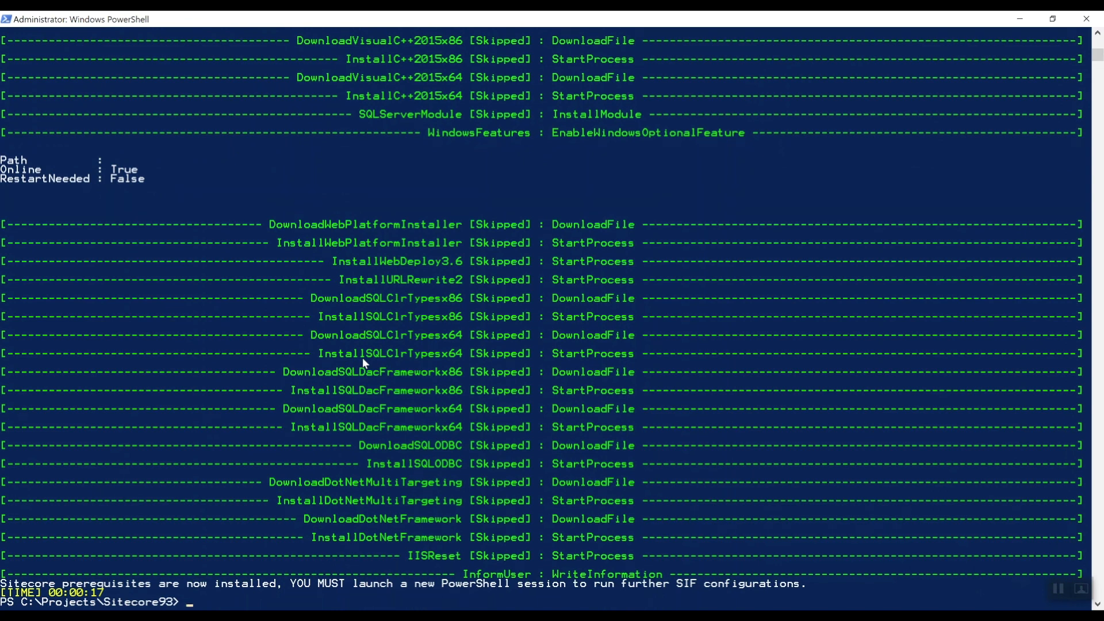
mouse_move(458, 412)
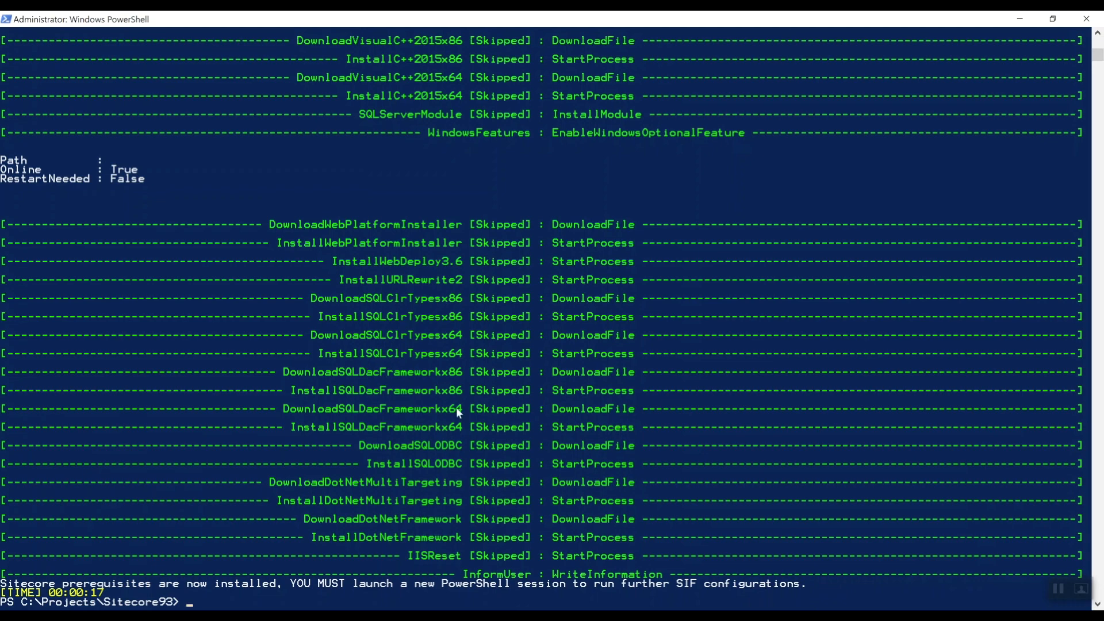